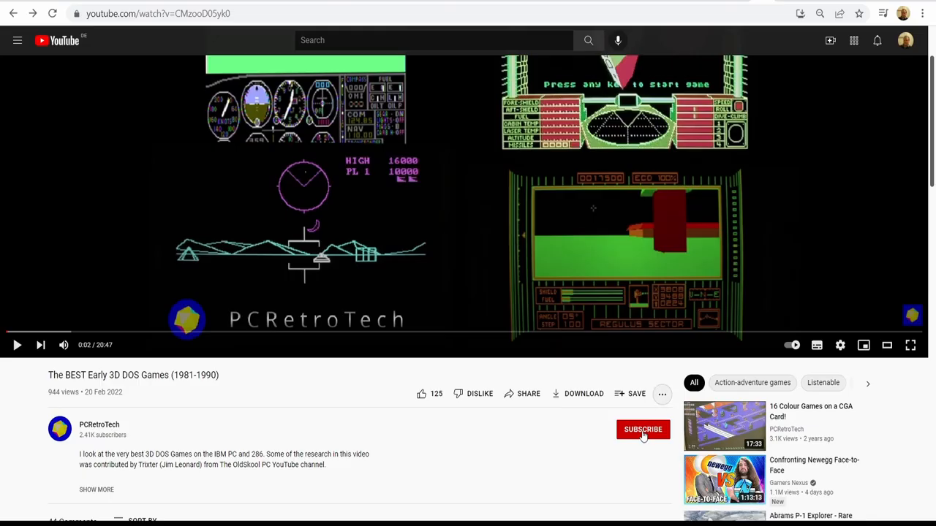
# Step: Subscribe to PCRetroTech under the video and open its bell notification menu
pyautogui.click(642, 429)
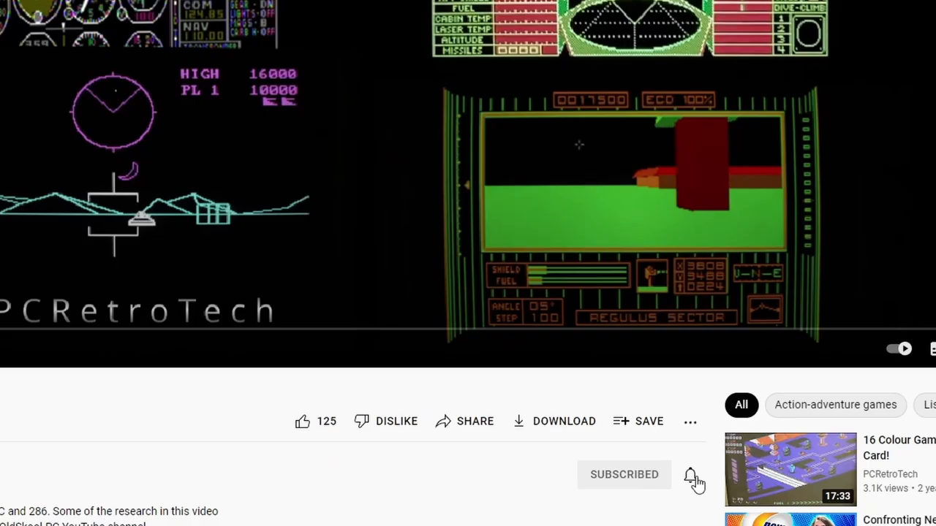
pyautogui.click(690, 475)
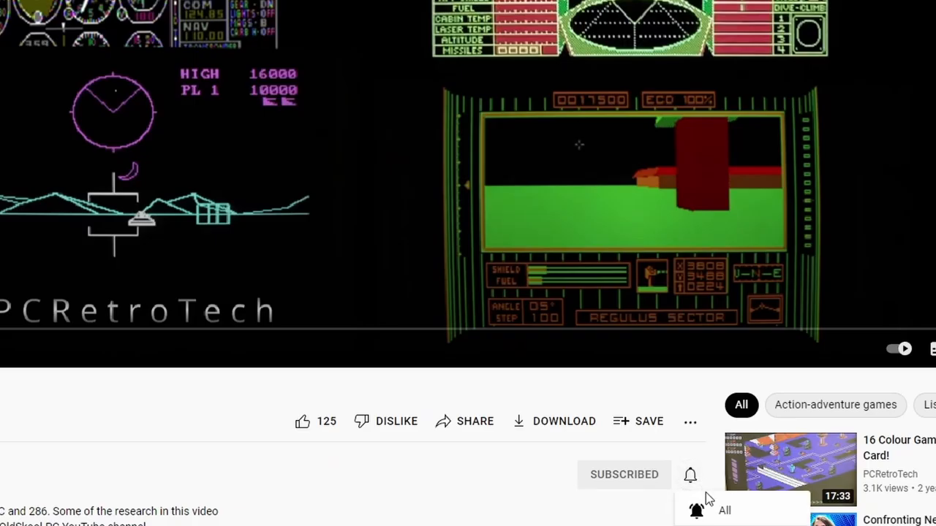